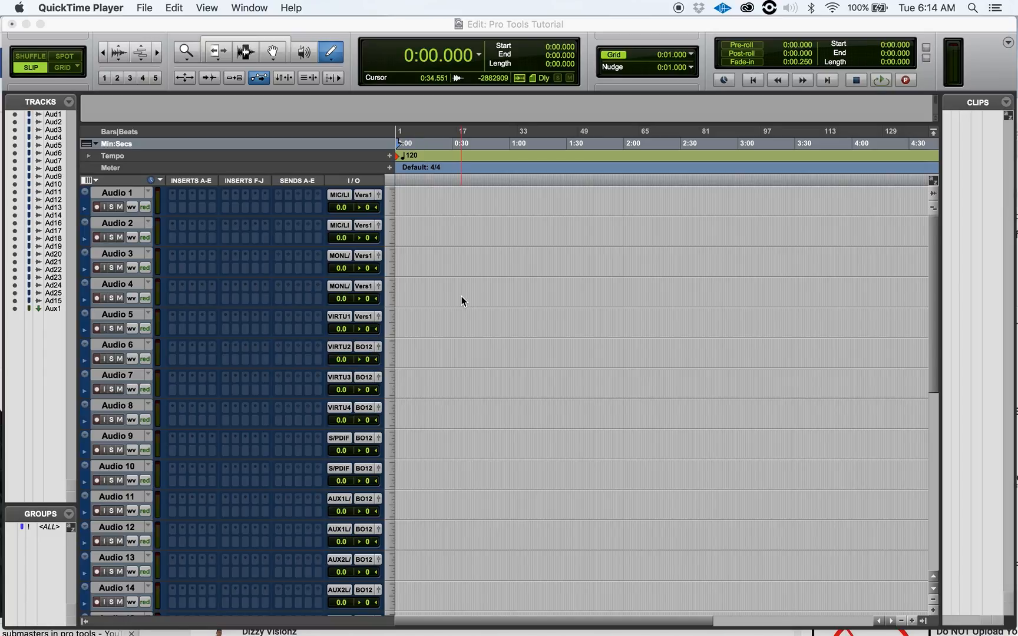
Switch from the Edit window's track timeline to the Mix window.
left_click(463, 295)
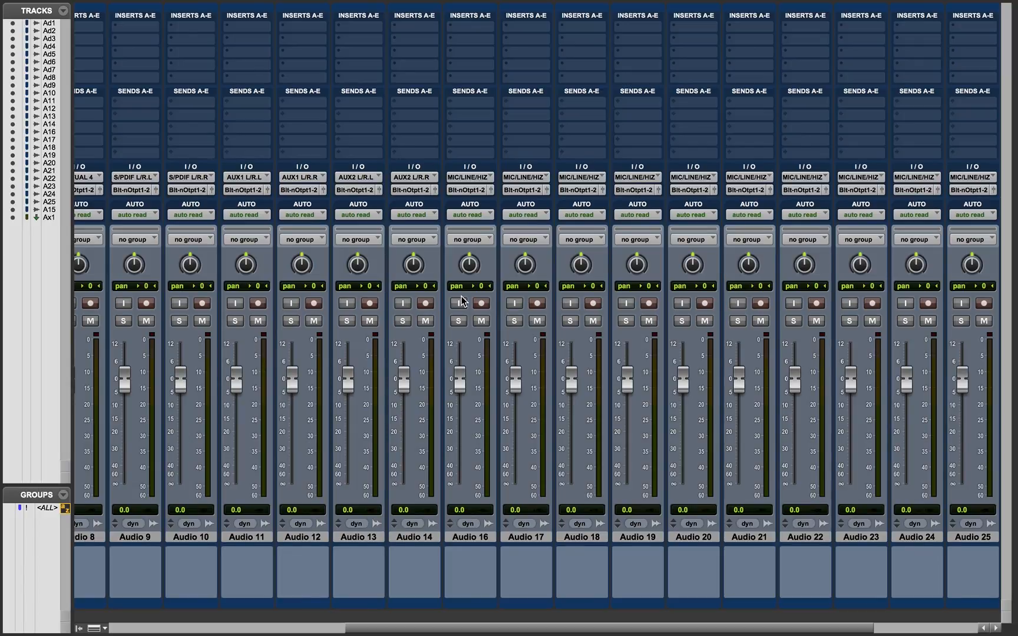
mouse_move(409, 625)
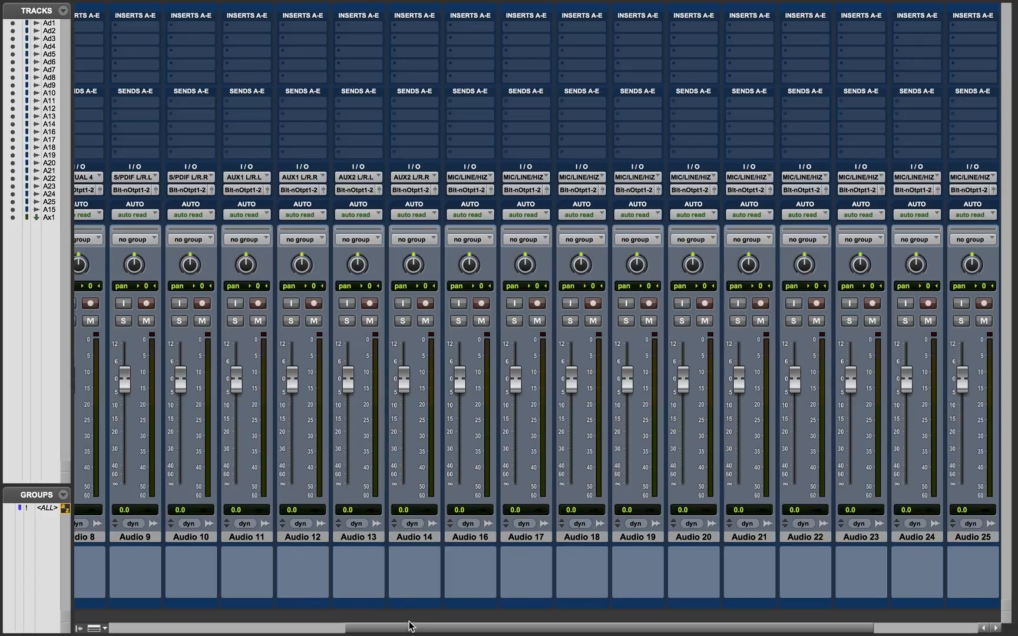
scroll("right", 3)
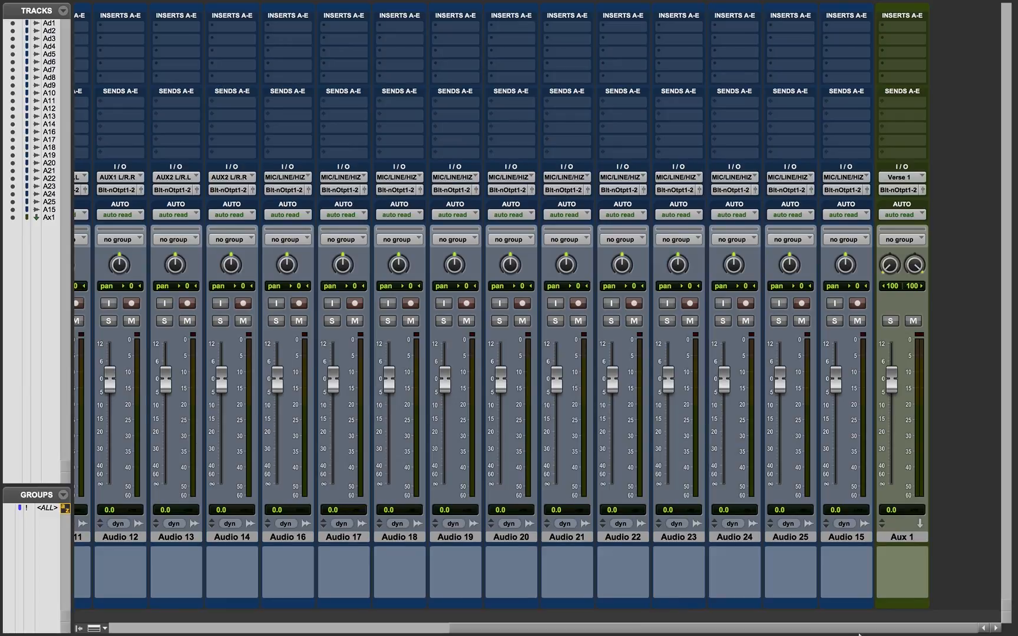
scroll("left", 3)
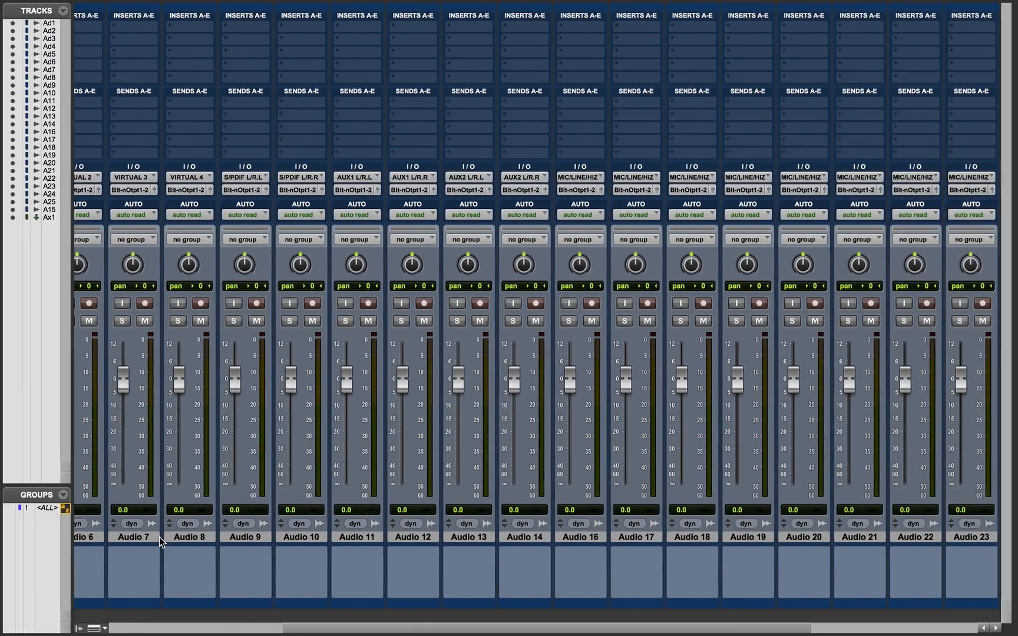
scroll("right", 3)
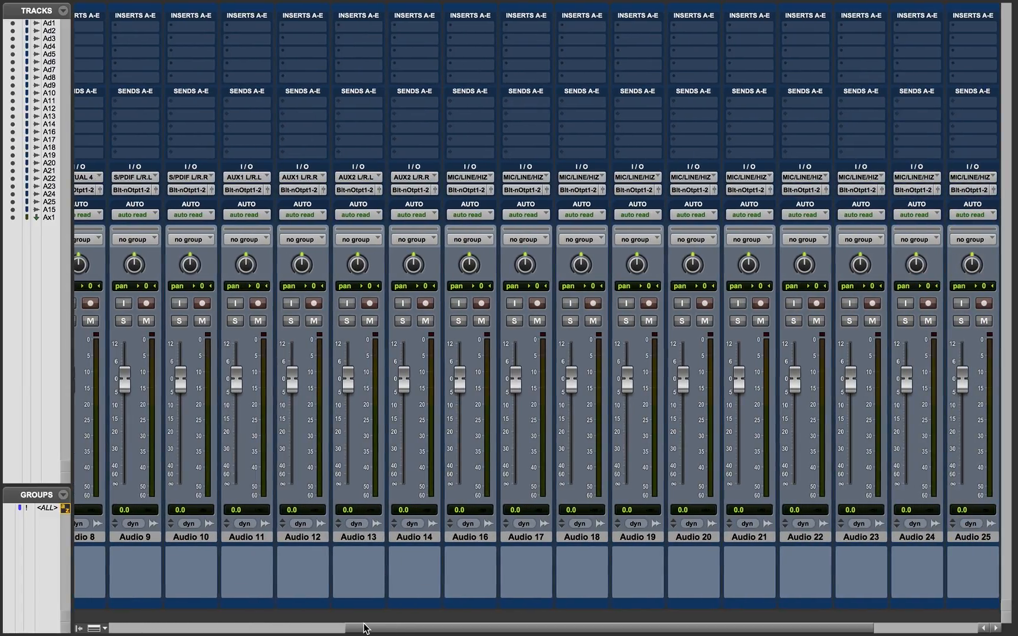
scroll("left", 3)
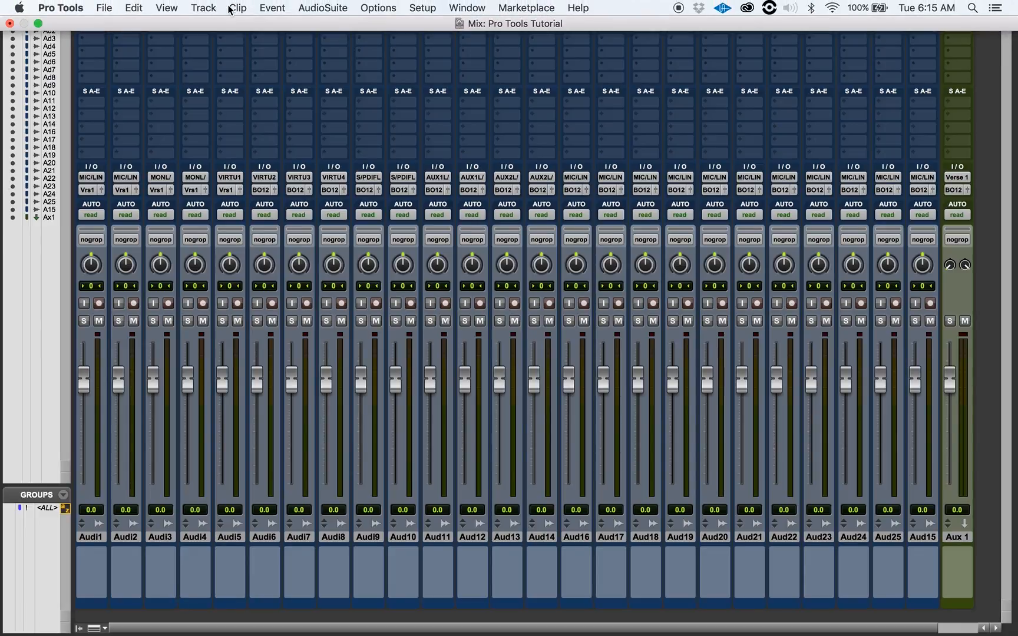
Open the View menu to confirm Narrow Mix is checked.
left_click(166, 8)
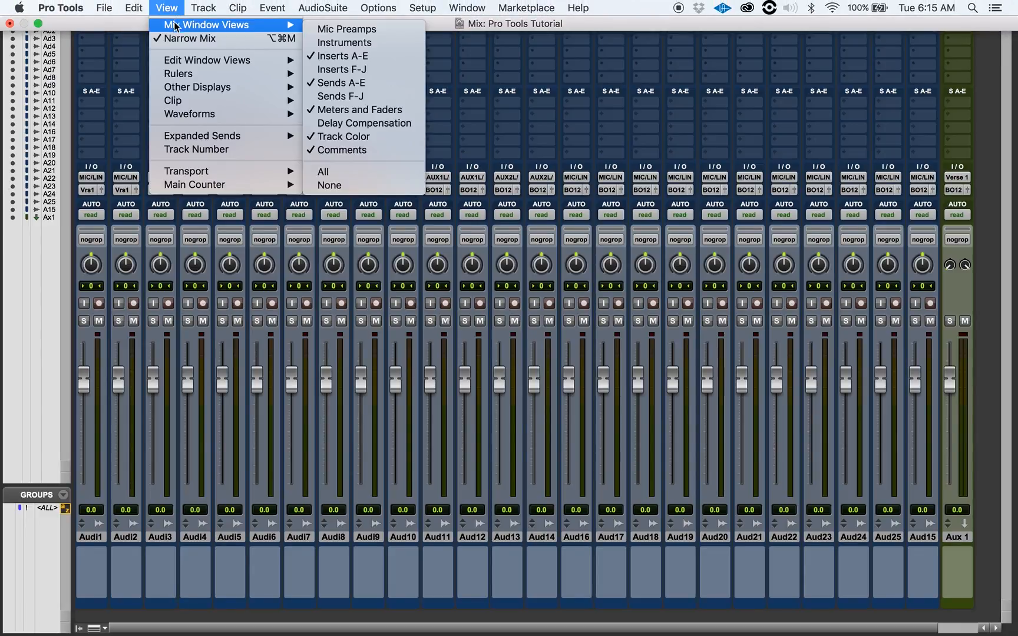
mouse_move(190, 39)
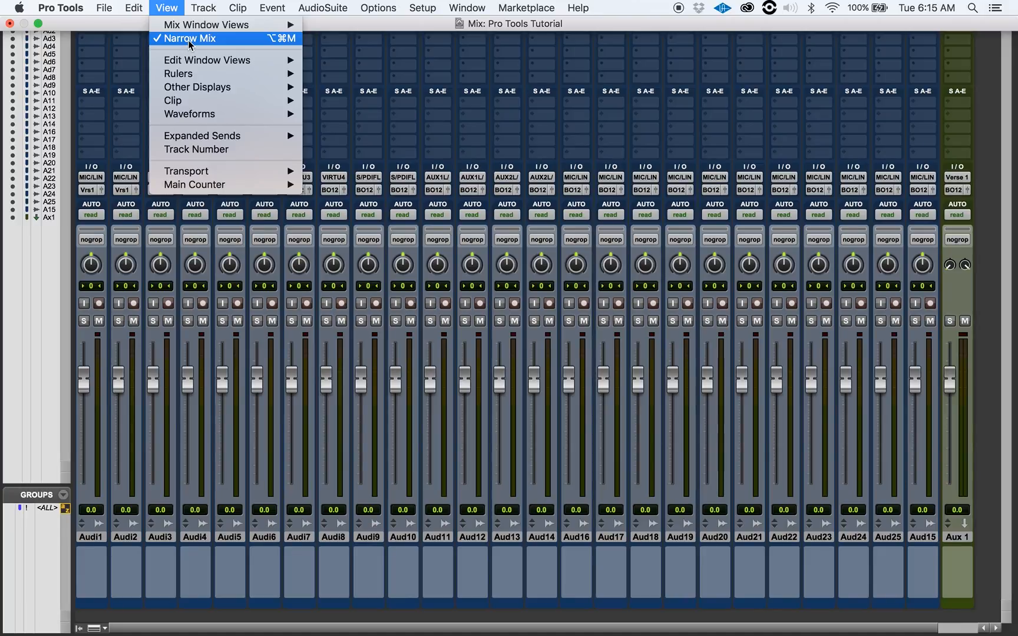
mouse_move(285, 43)
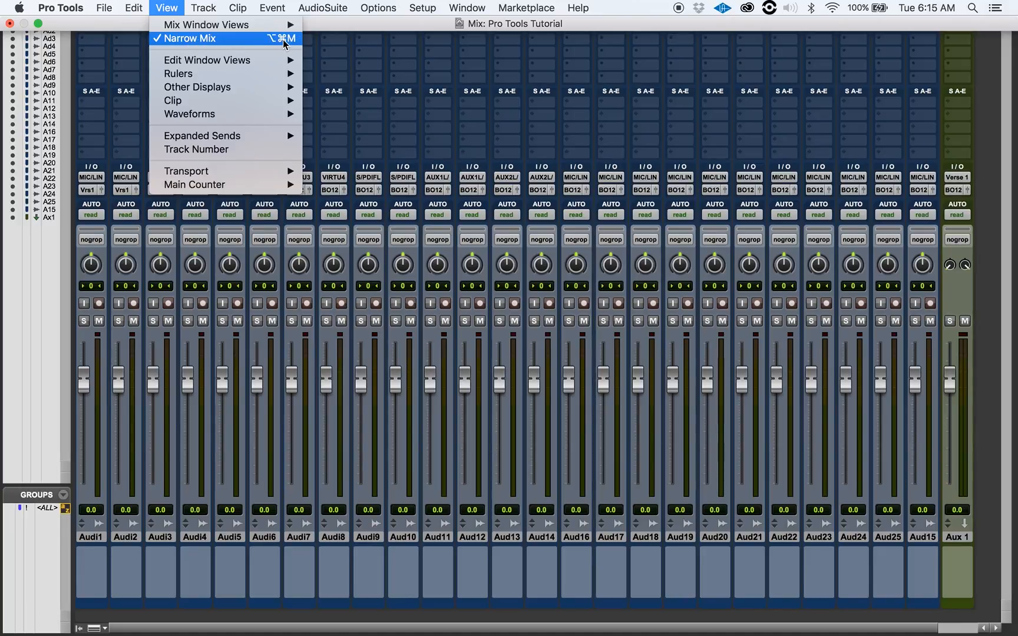
left_click(103, 7)
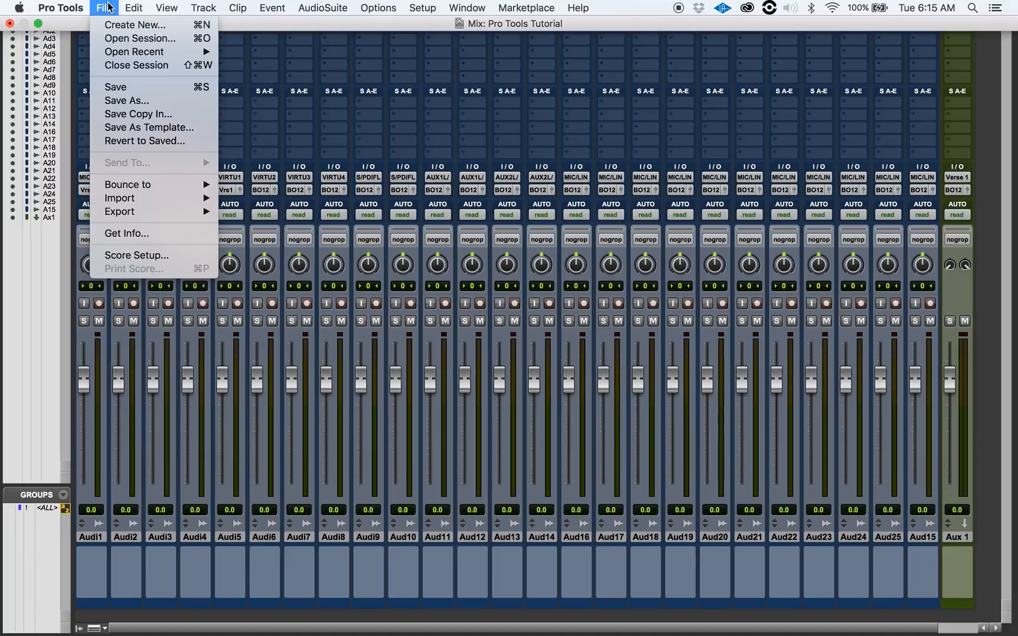
mouse_move(152, 184)
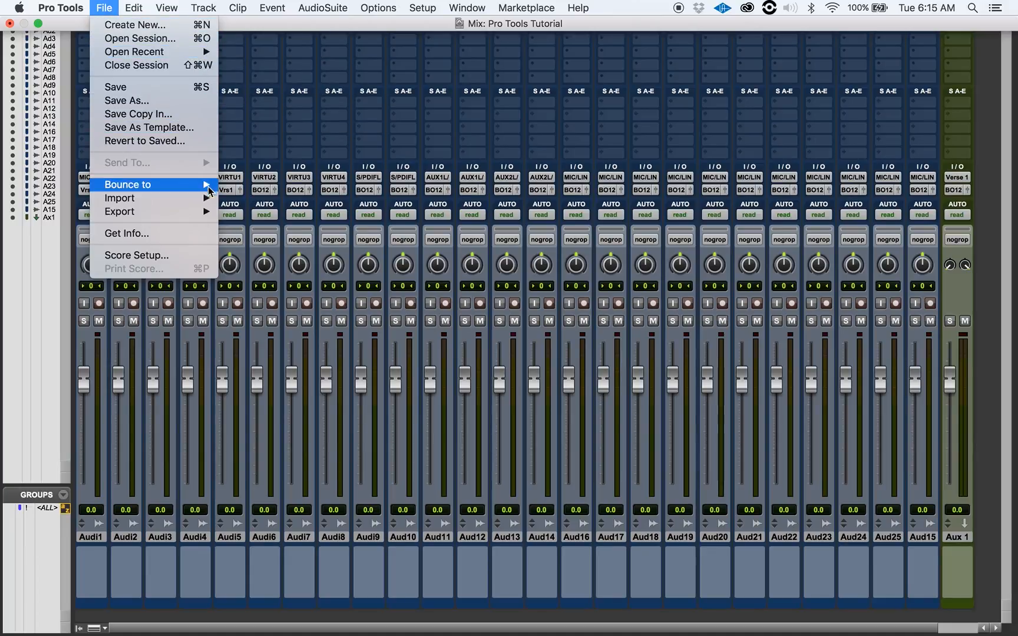
left_click(166, 7)
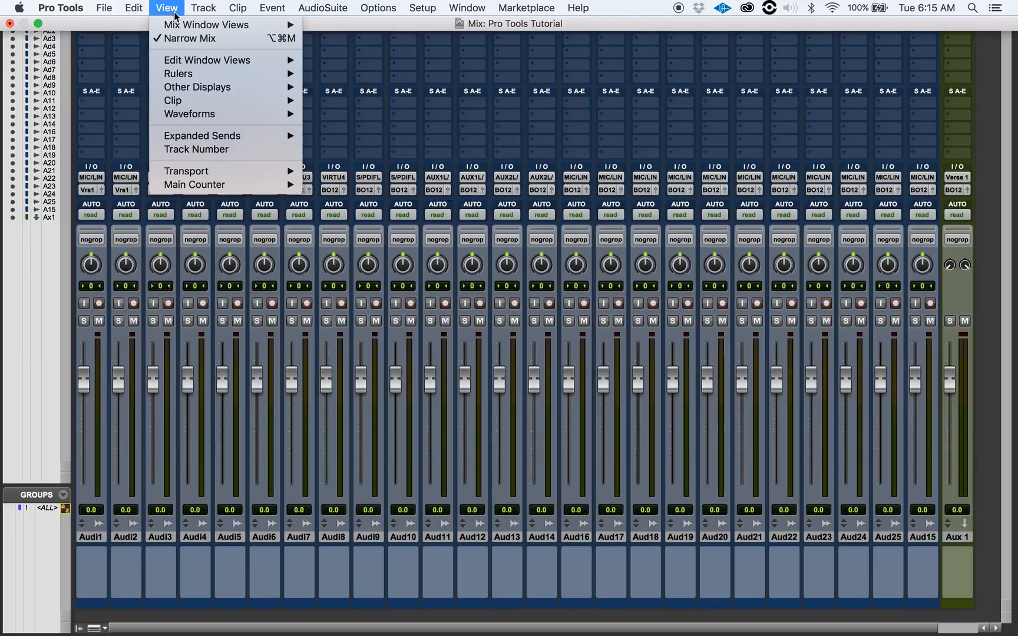
mouse_move(206, 25)
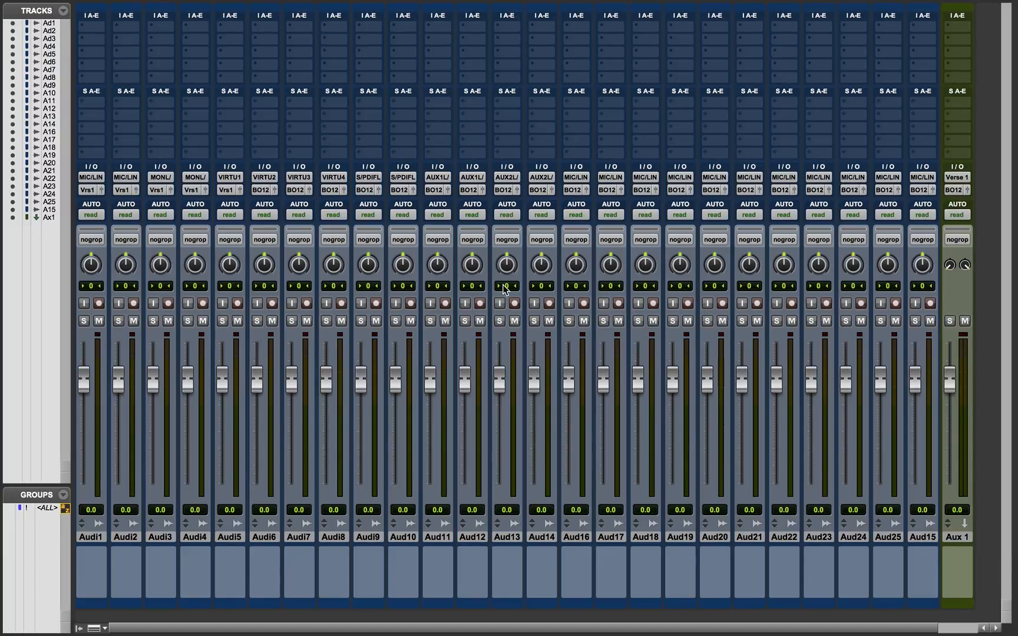
mouse_move(343, 625)
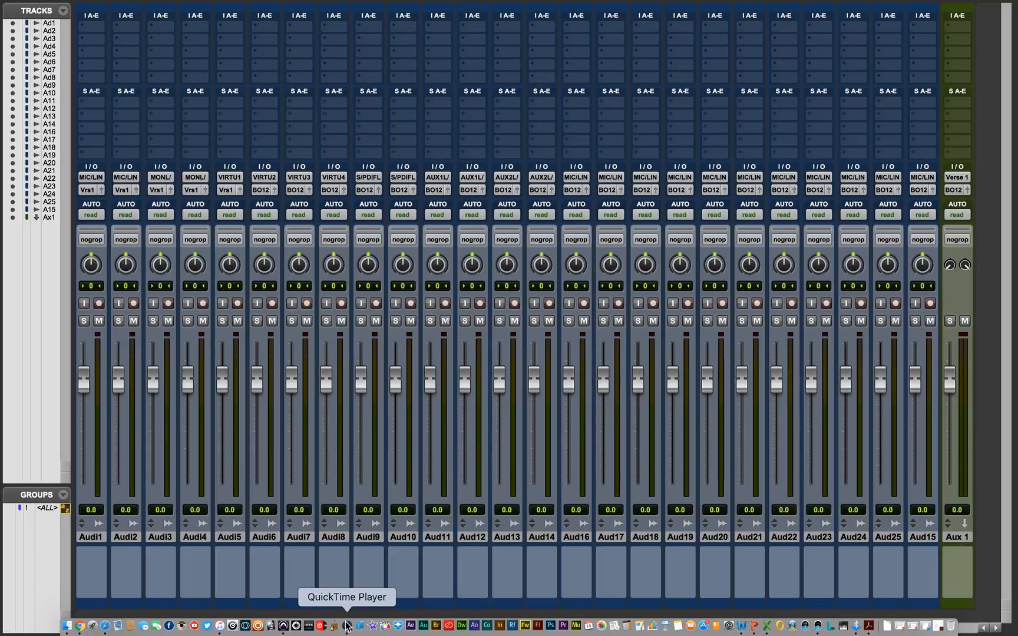
right_click(347, 625)
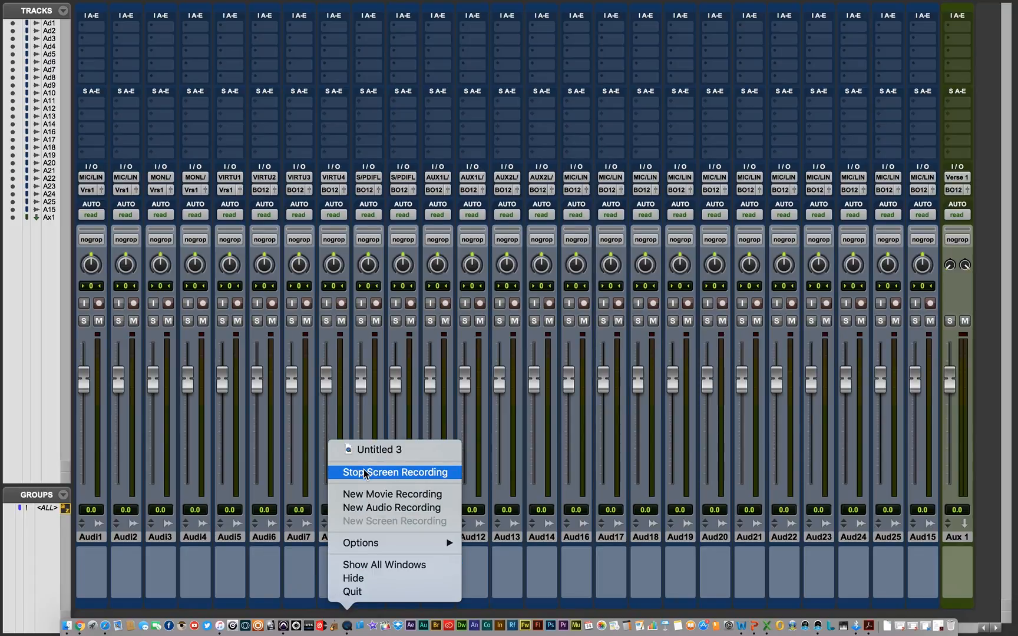